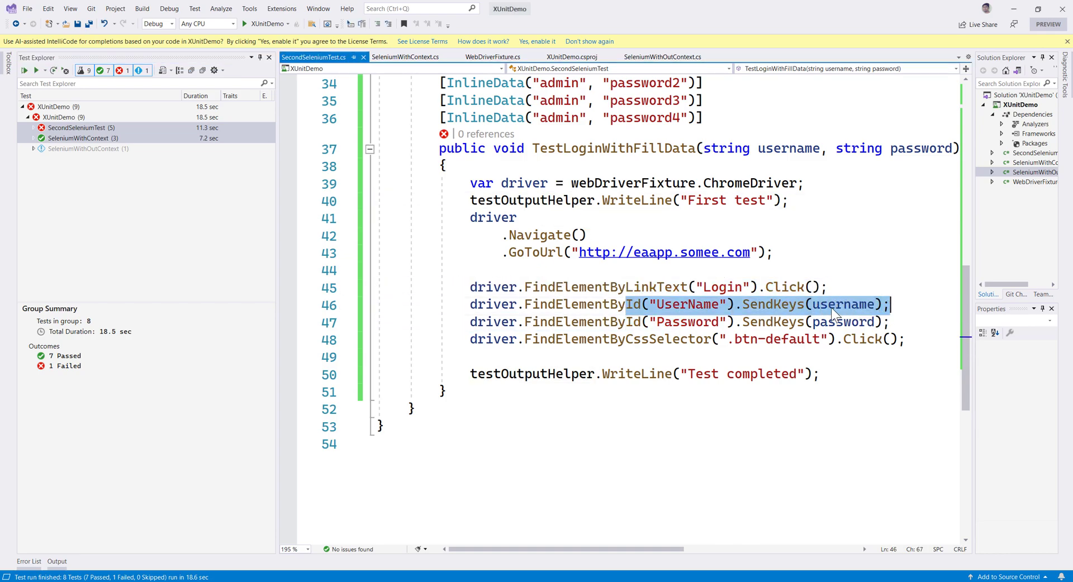
Step: Review TestLoginWithFillData and indent the .btn-default login-button Click() line
{"action": "double_click", "coordinate": [792, 339]}
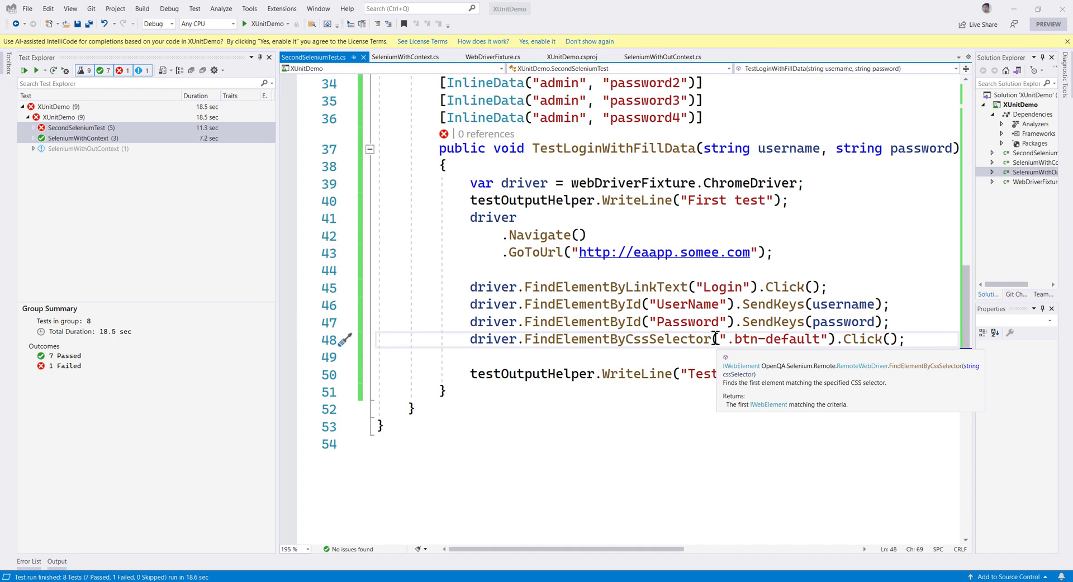
{"action": "double_click", "coordinate": [776, 339]}
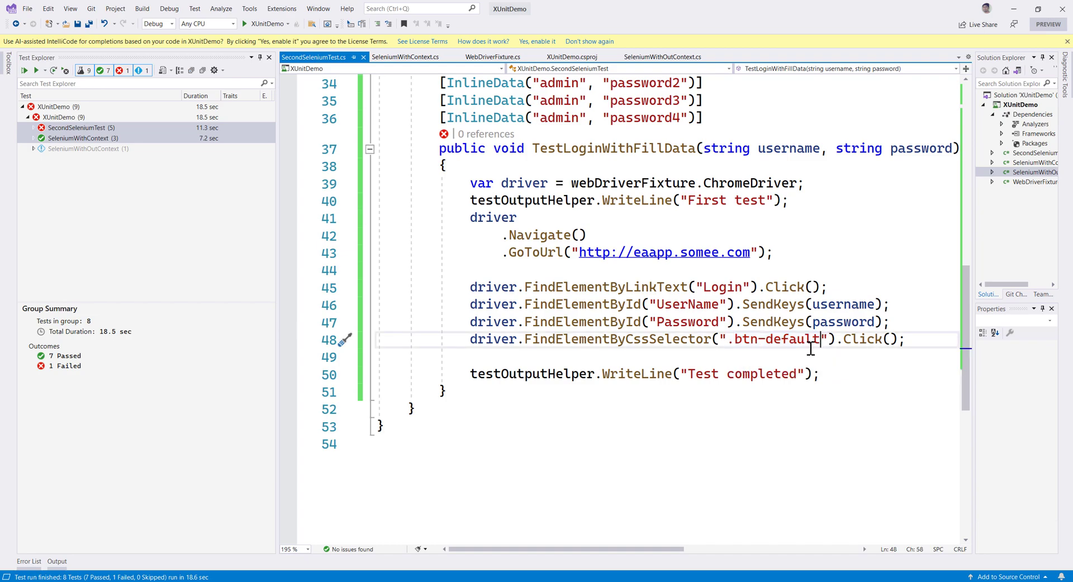
{"action": "mouse_move", "coordinate": [811, 340]}
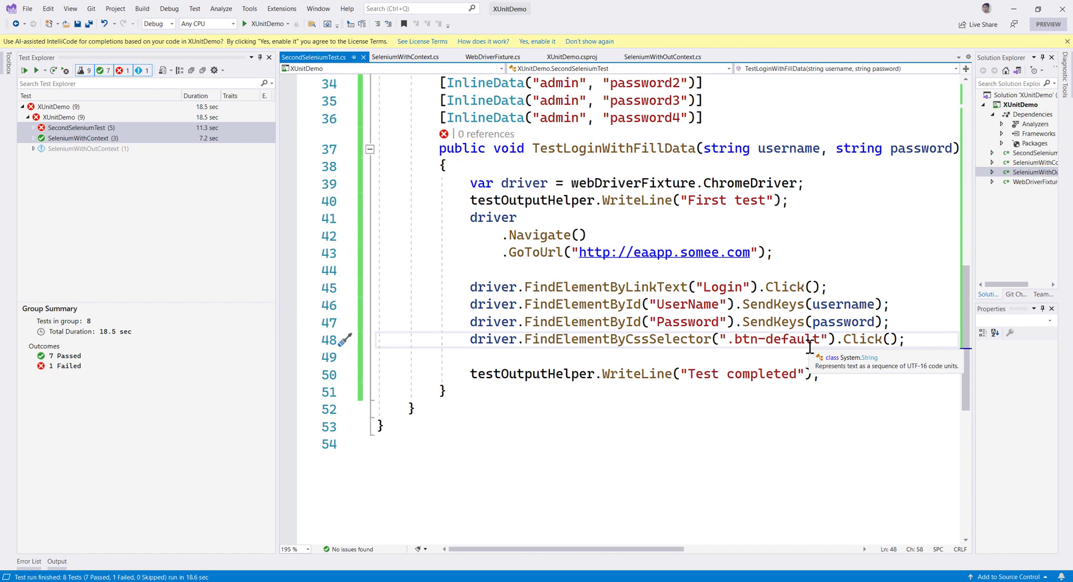
{"action": "left_click", "coordinate": [817, 339]}
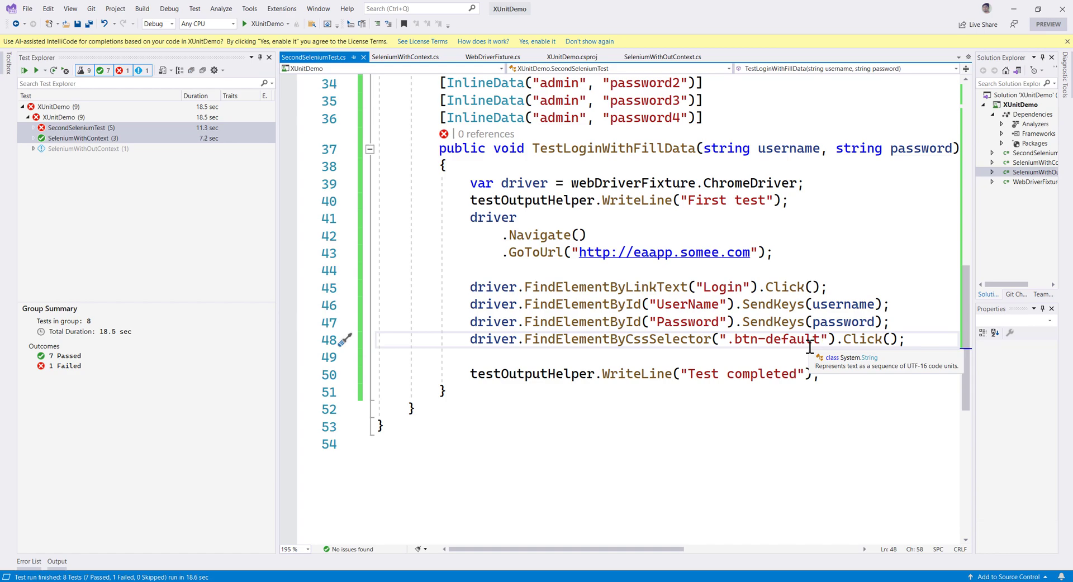
{"action": "left_click", "coordinate": [819, 338]}
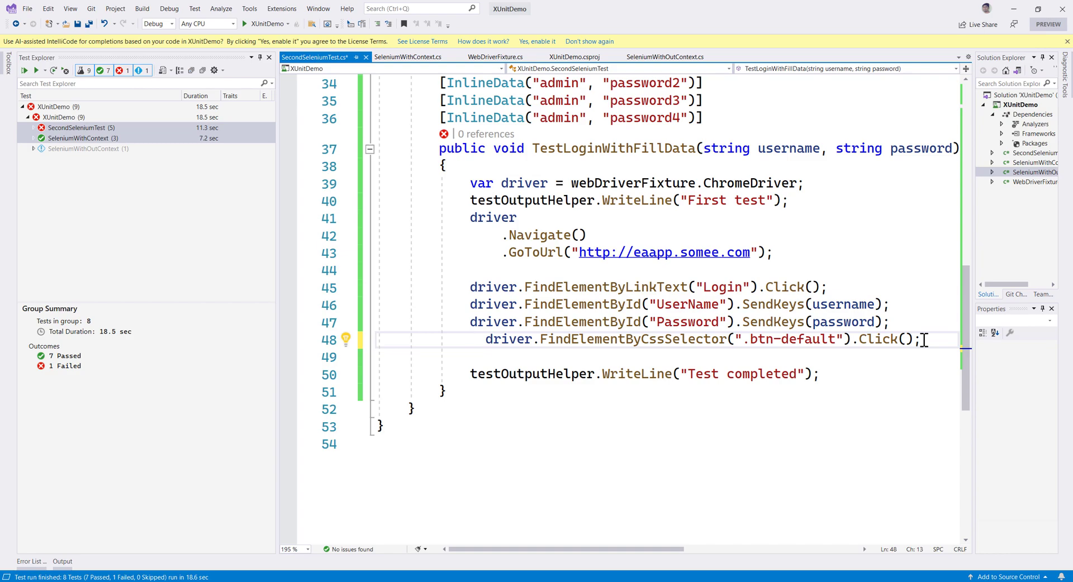
Step: Add a new line below the login-button click and begin typing Assert.Throws
{"action": "key", "text": "enter"}
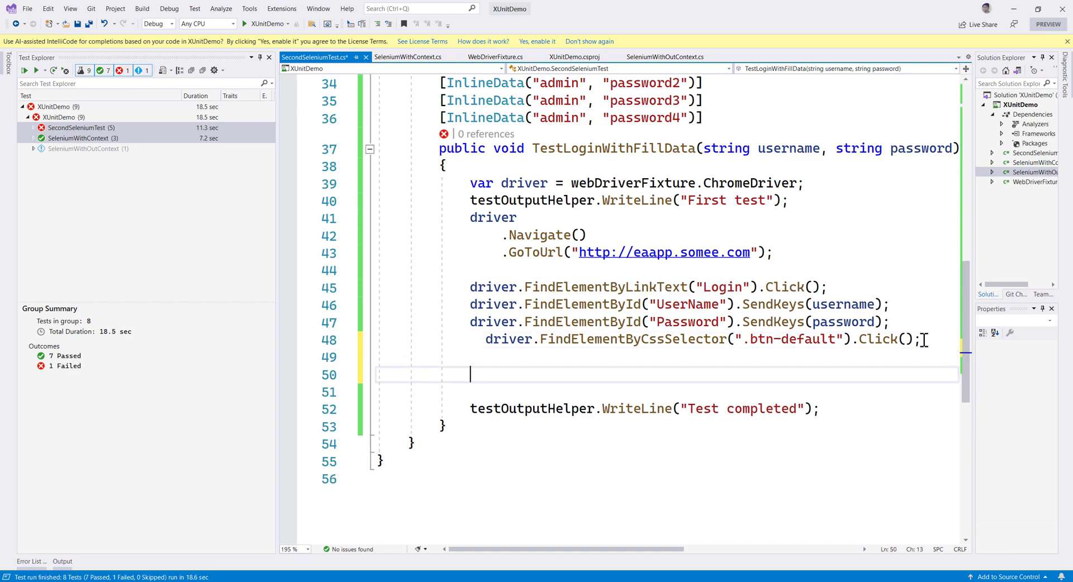
{"action": "type", "text": "Assert."}
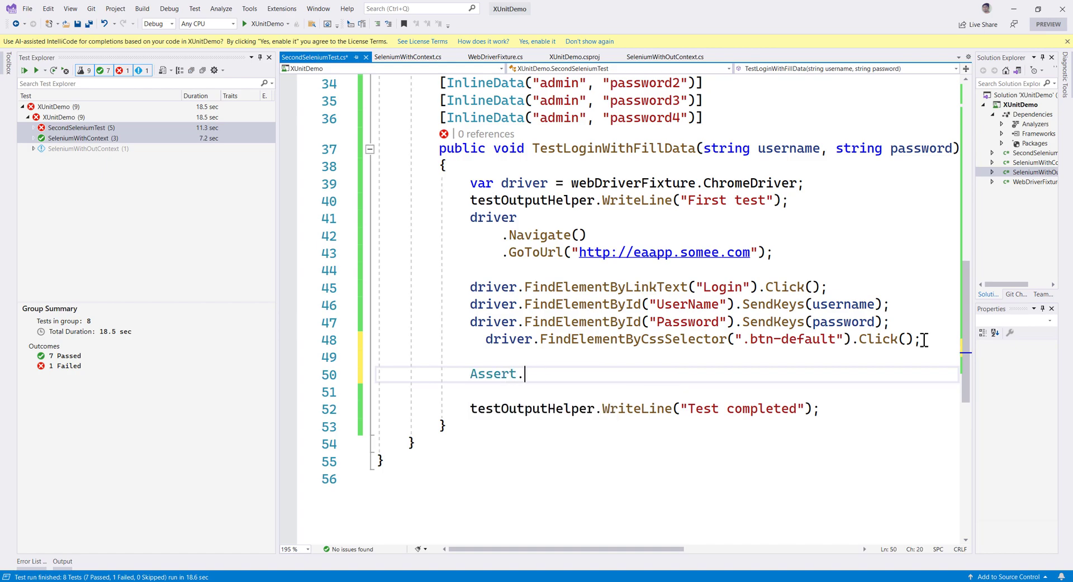
{"action": "type", "text": "Throws"}
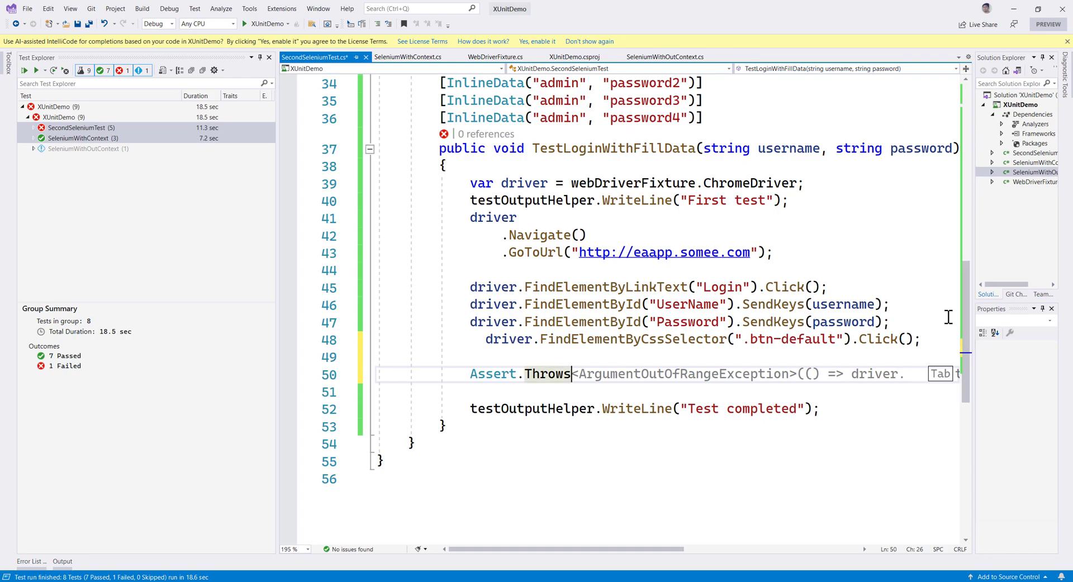
{"action": "mouse_move", "coordinate": [548, 374]}
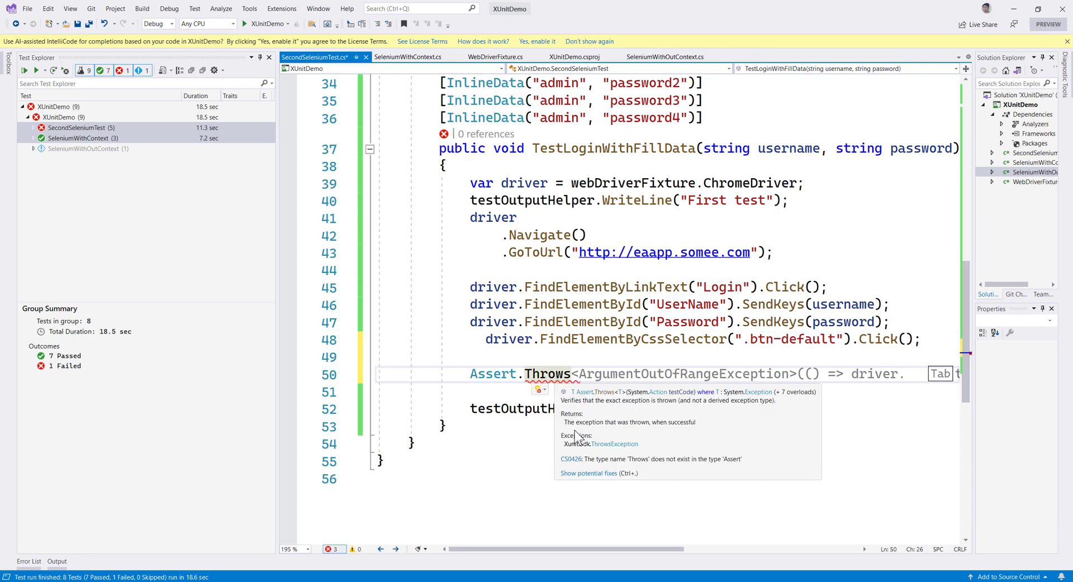
{"action": "mouse_move", "coordinate": [612, 445]}
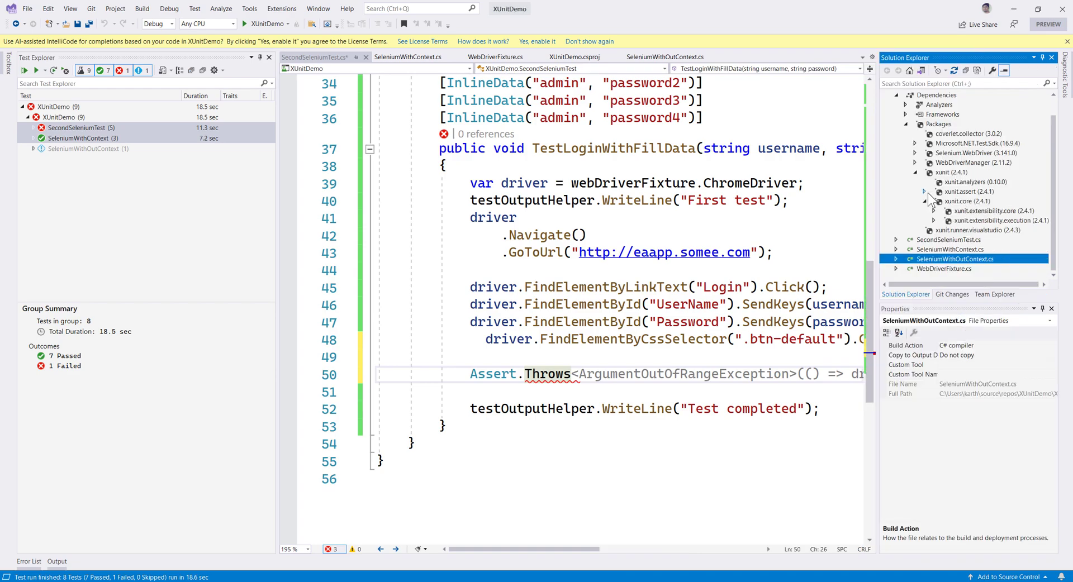
{"action": "mouse_move", "coordinate": [938, 228]}
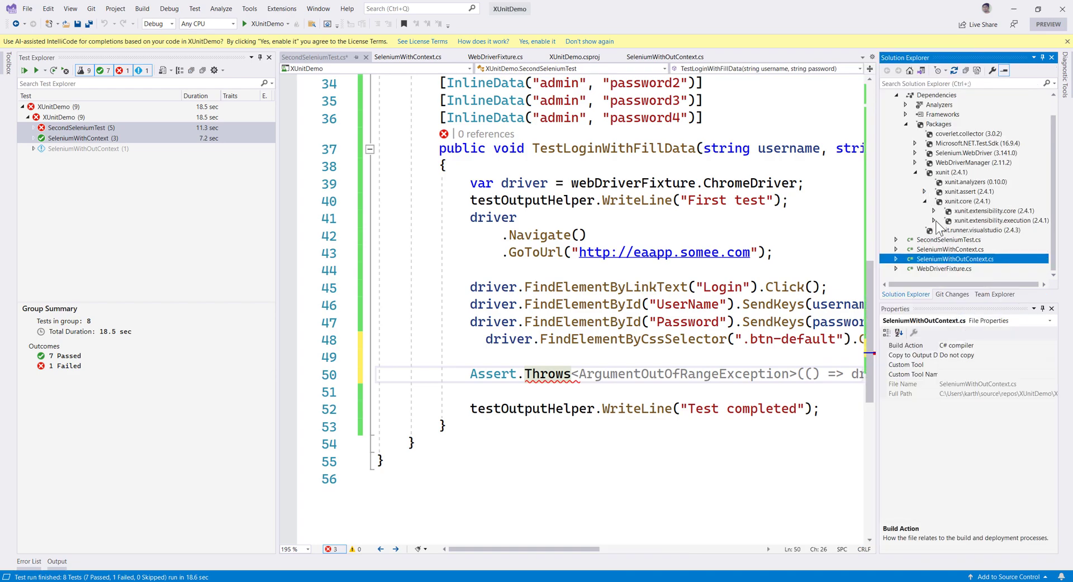
{"action": "mouse_move", "coordinate": [948, 140]}
{"action": "type", "text": "<"}
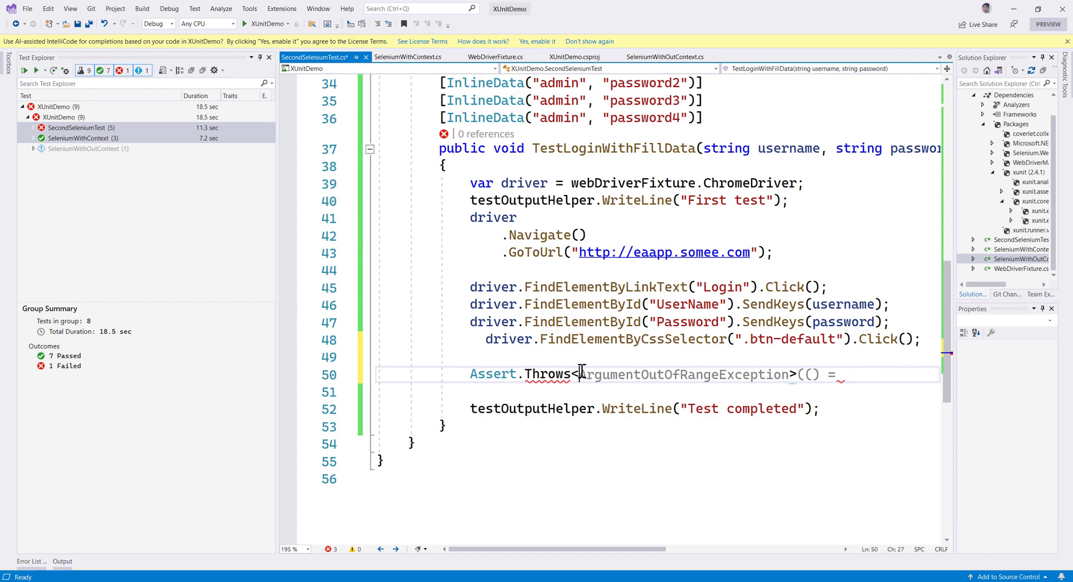
Step: Move the login-button click into Assert.Throws<NoSuchElementException>(() => ...), storing the result in var exception
{"action": "type", "text": "NoSuchElementException>"}
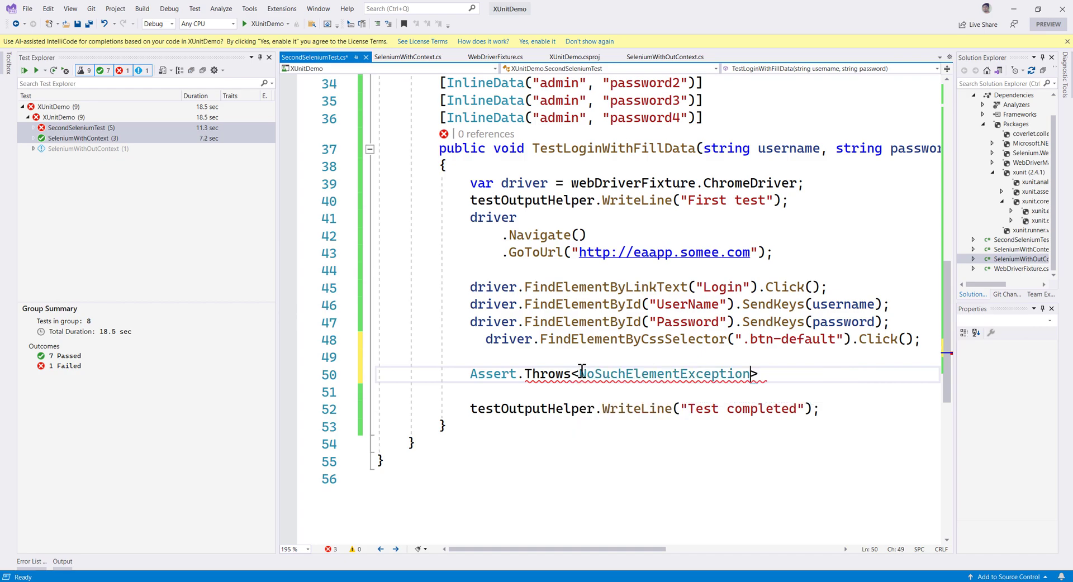
{"action": "type", "text": "()"}
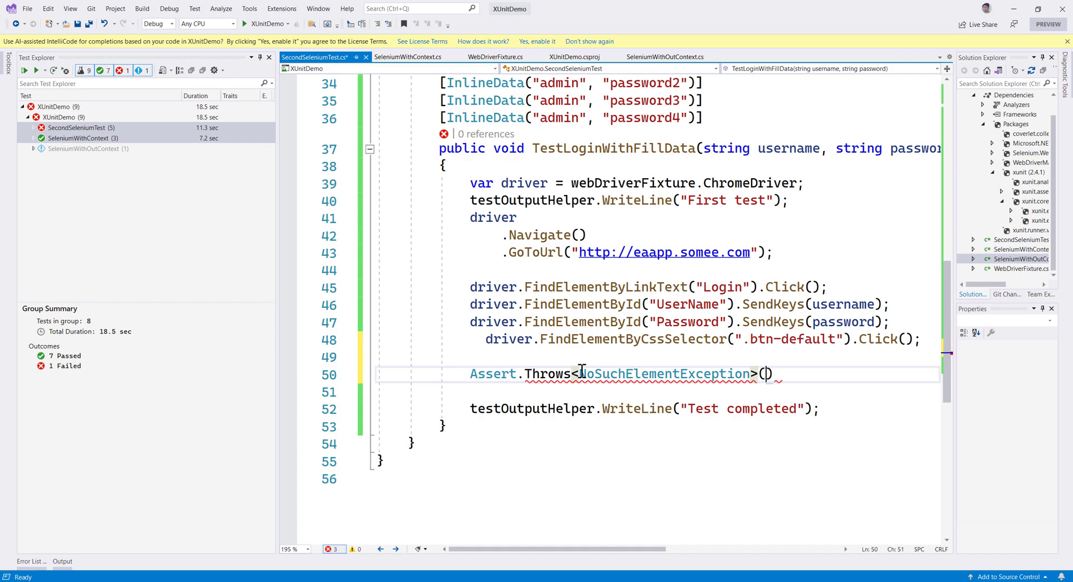
{"action": "type", "text": "() => driver."}
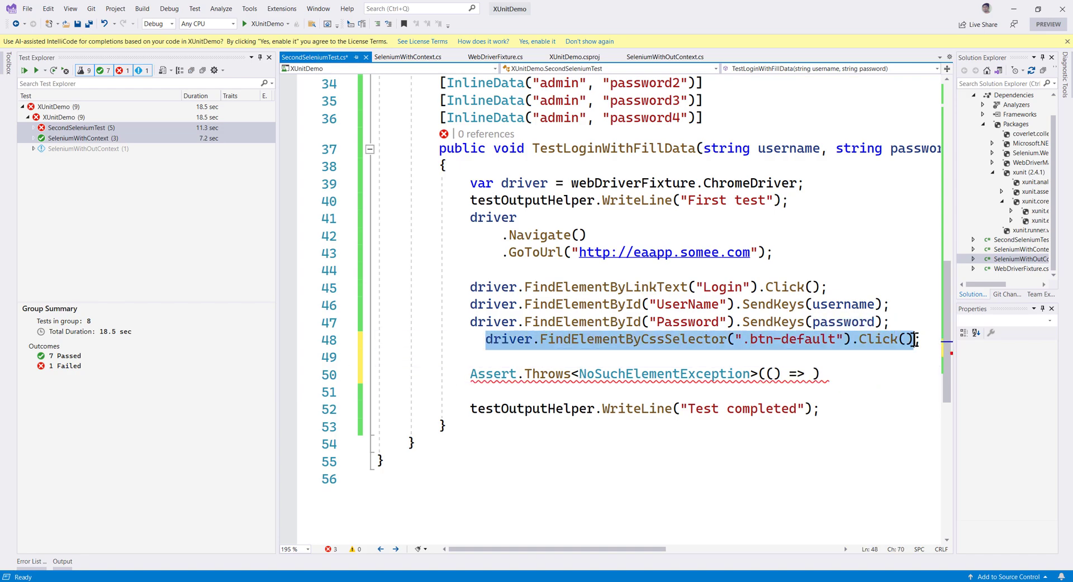
{"action": "key", "text": "Delete"}
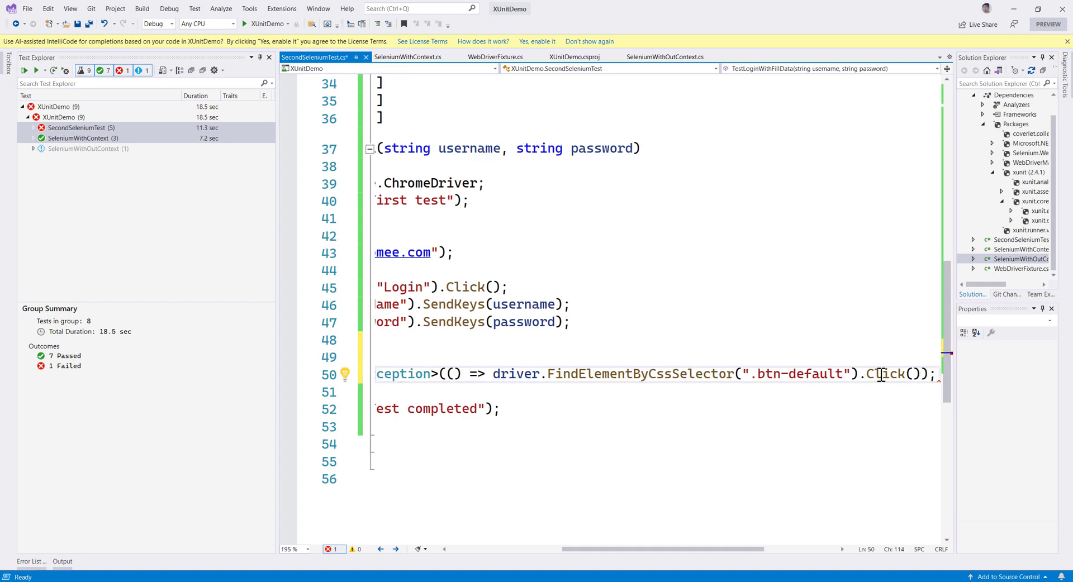
{"action": "scroll", "scroll_direction": "left", "scroll_amount": 3}
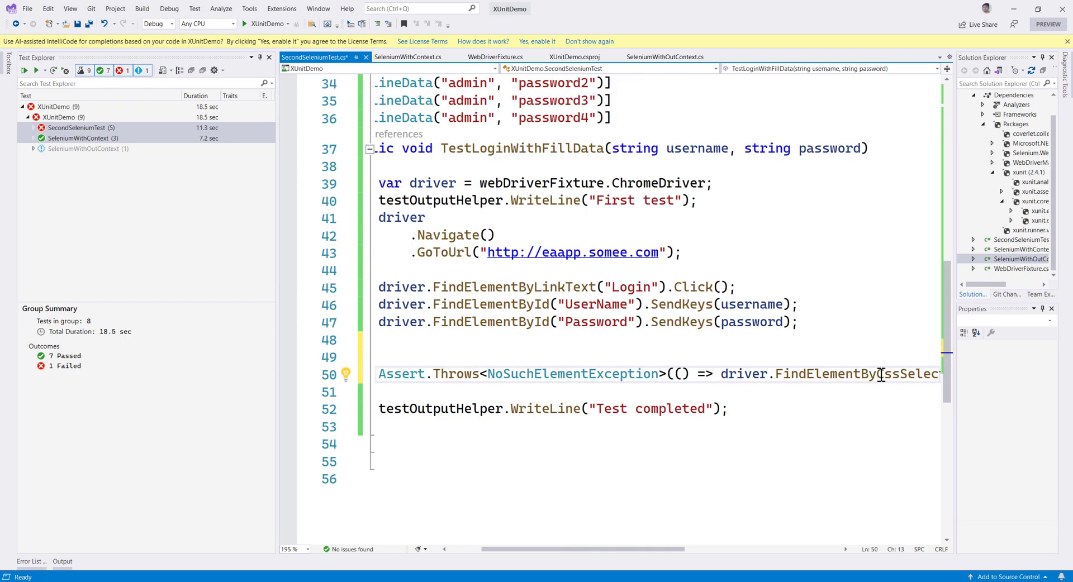
{"action": "type", "text": "var exception ="}
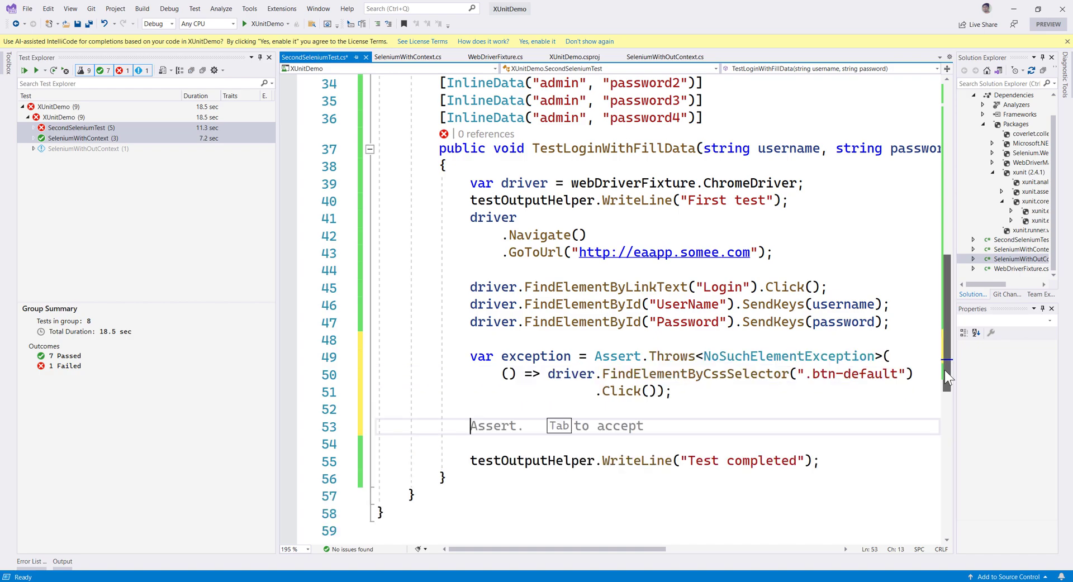
Step: Add Assert.Contains("no such element: Unable", exception.Message) below the Assert.Throws line
{"action": "type", "text": "Equal"}
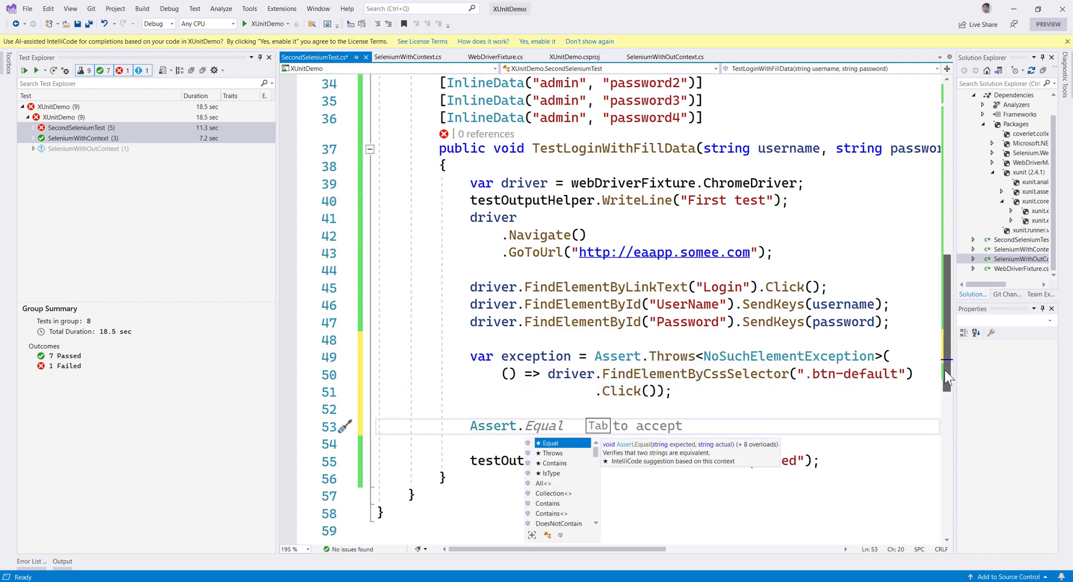
{"action": "key", "text": "Tab"}
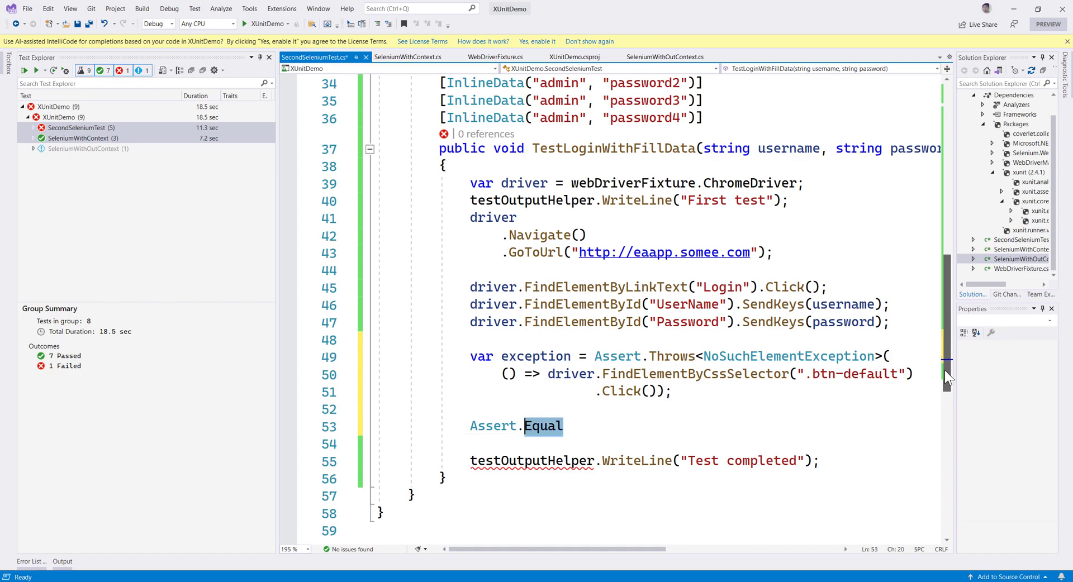
{"action": "type", "text": "Contains"}
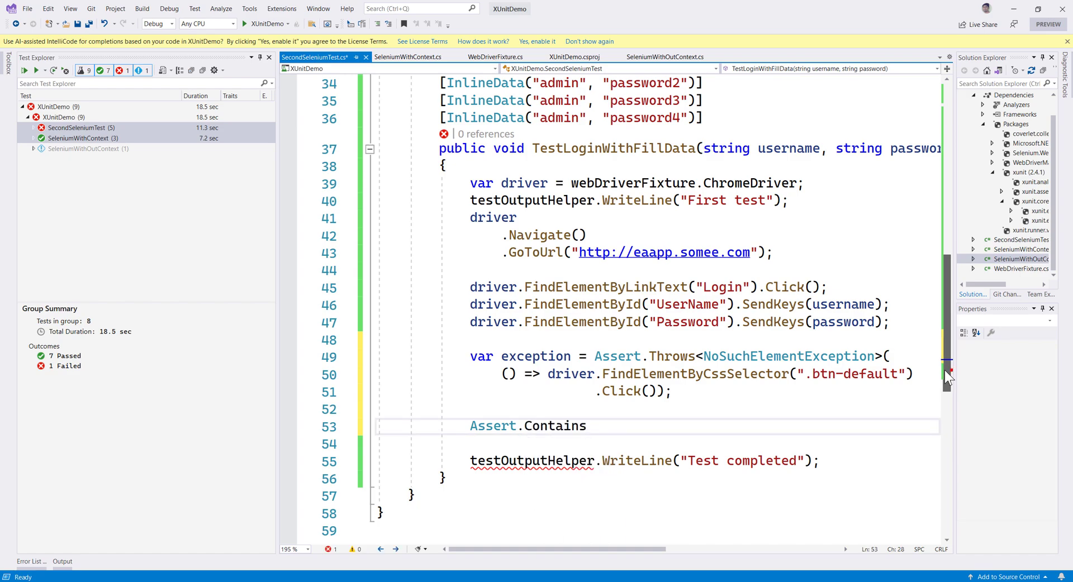
{"action": "type", "text": "("}
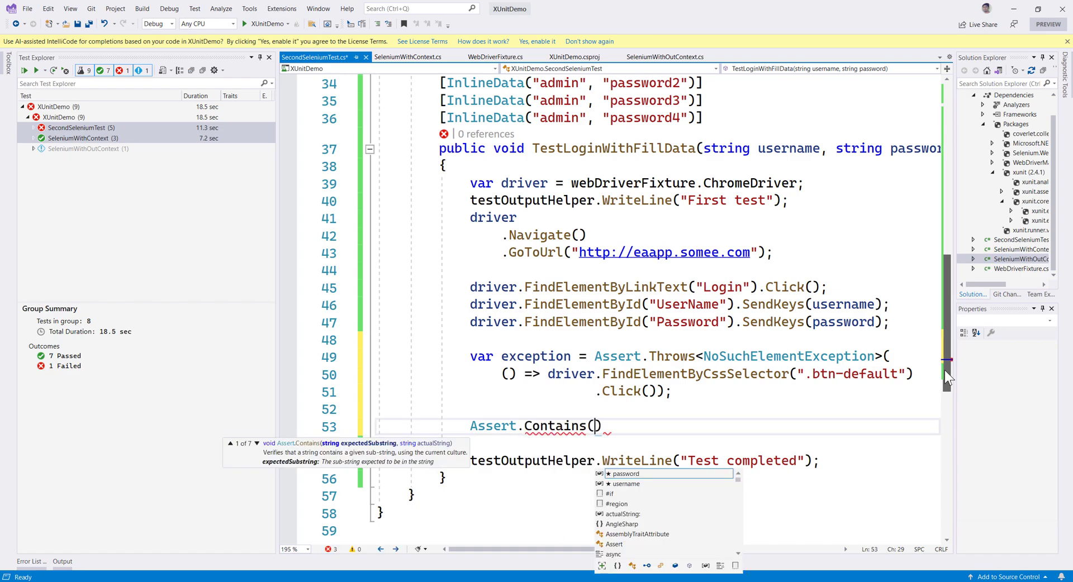
{"action": "type", "text": "\"no"}
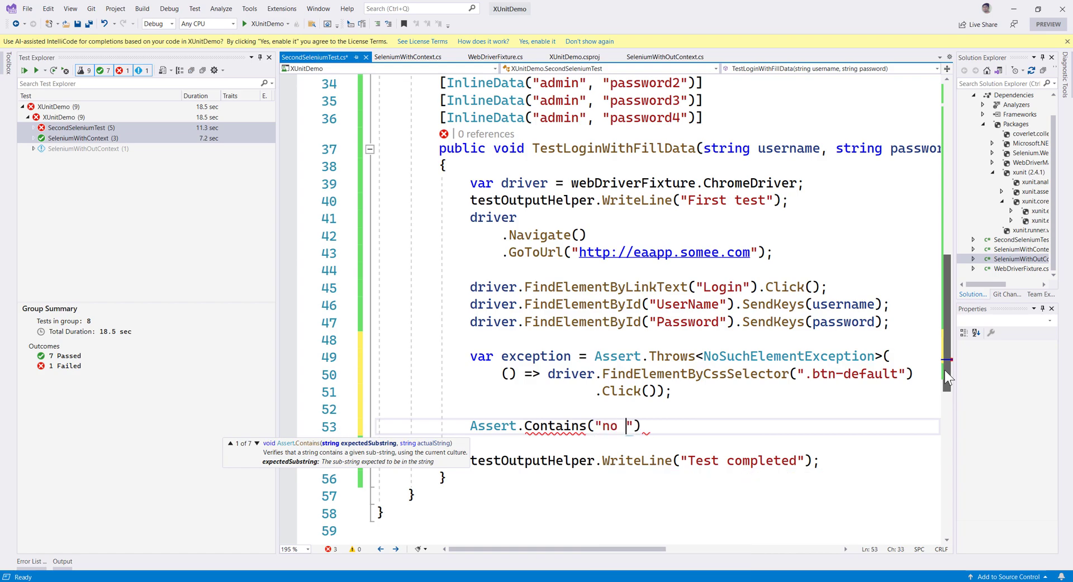
{"action": "type", "text": "such element: Unabl"}
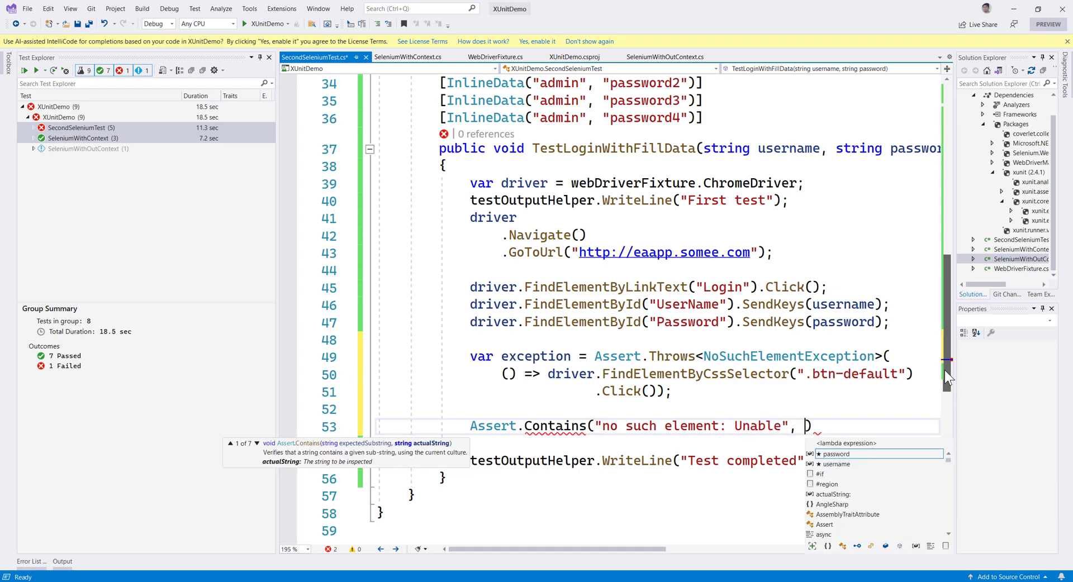
{"action": "type", "text": "ece"}
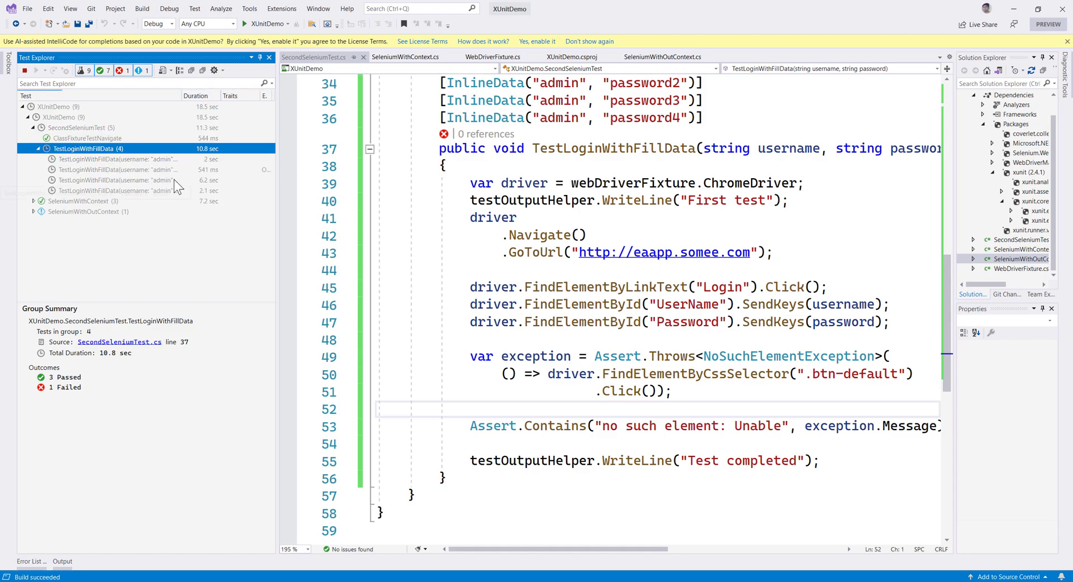
{"action": "mouse_move", "coordinate": [175, 185]}
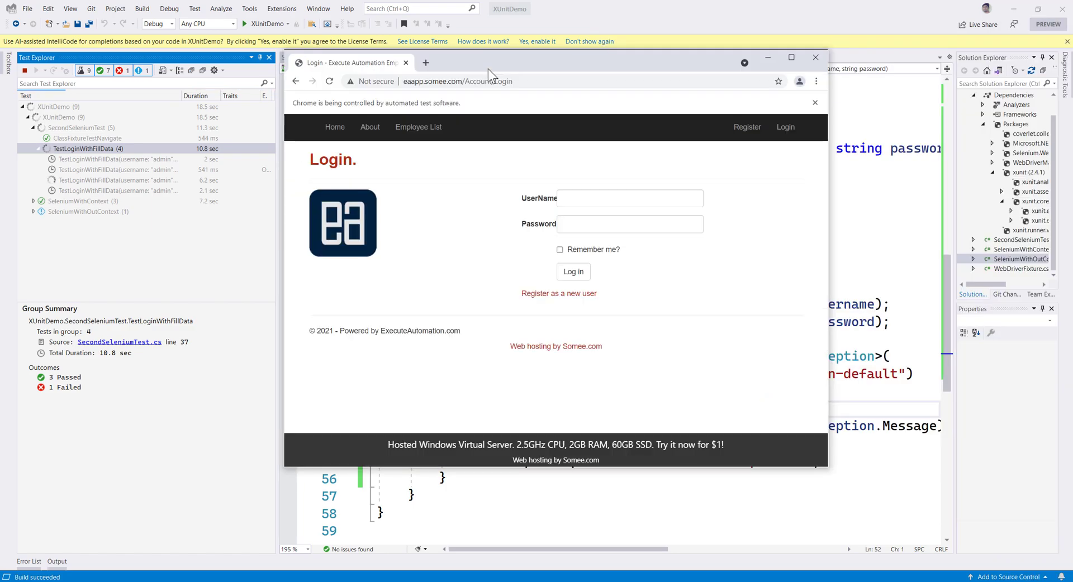
Step: Rerun TestLoginWithFillData and read the failure: no NoSuchElementException was thrown
{"action": "type", "text": "admin"}
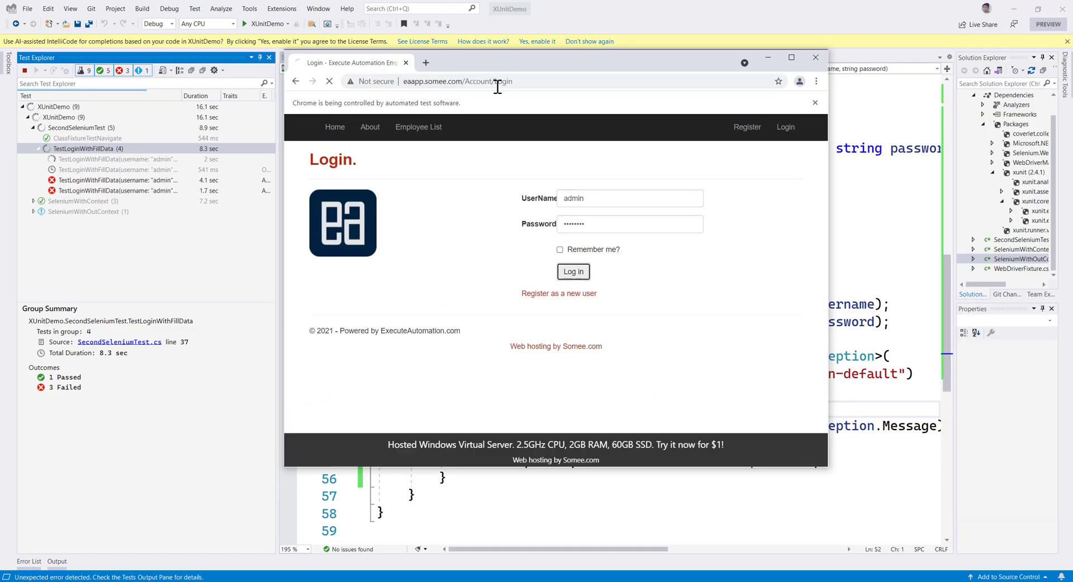
{"action": "left_click", "coordinate": [814, 57]}
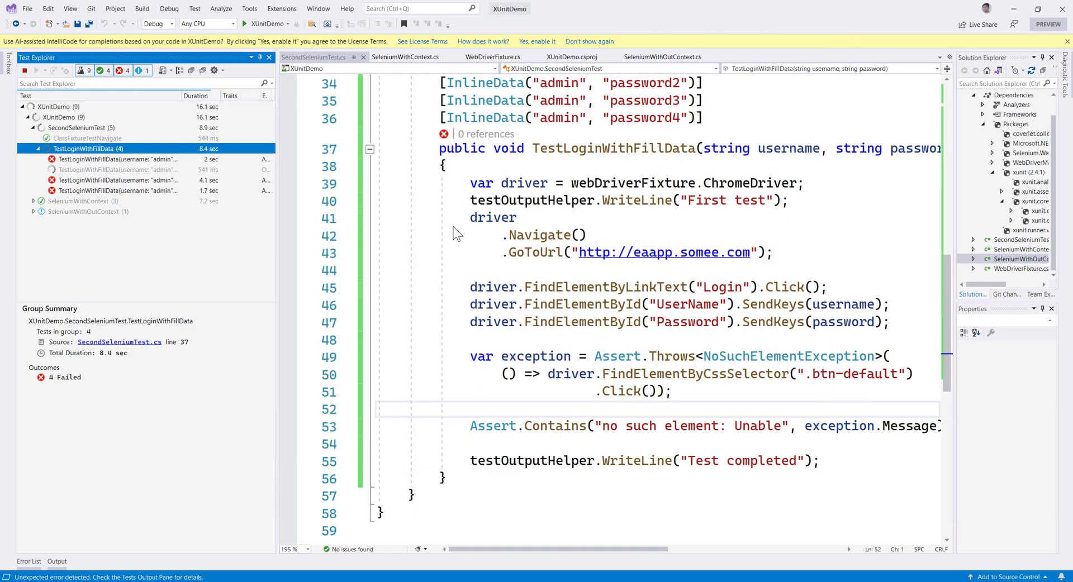
{"action": "left_click", "coordinate": [116, 159]}
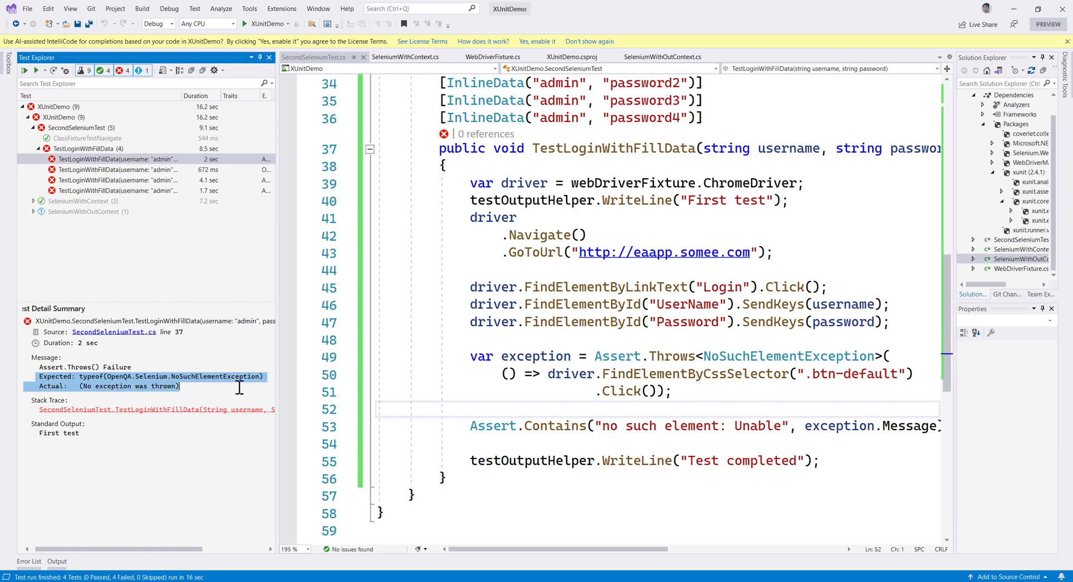
{"action": "left_click", "coordinate": [704, 374]}
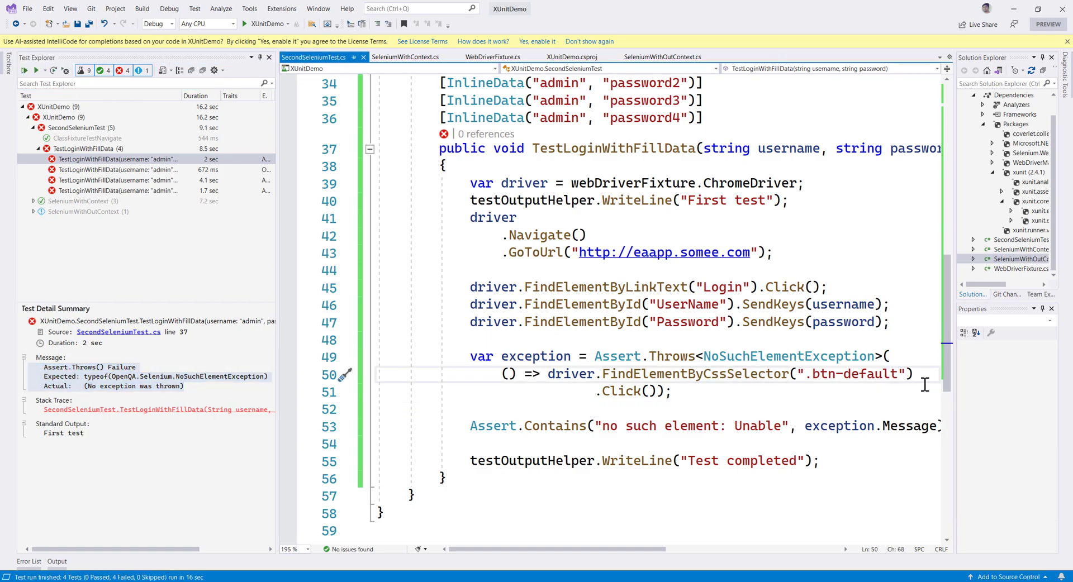
Step: Change the button selector to ".btn-defaults", rerun the tests, and view a passing case
{"action": "type", "text": "s"}
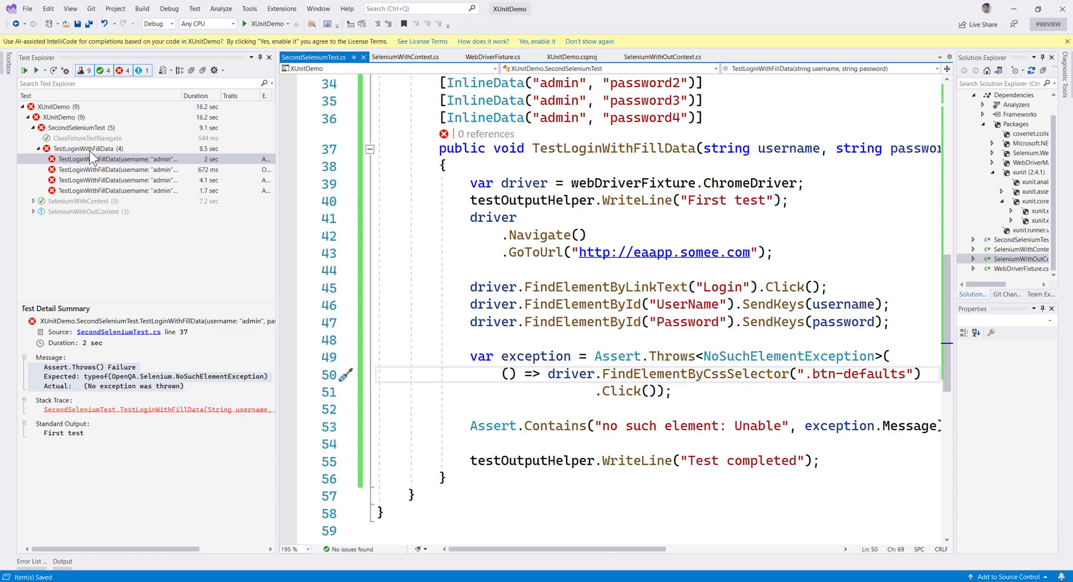
{"action": "left_click", "coordinate": [87, 149]}
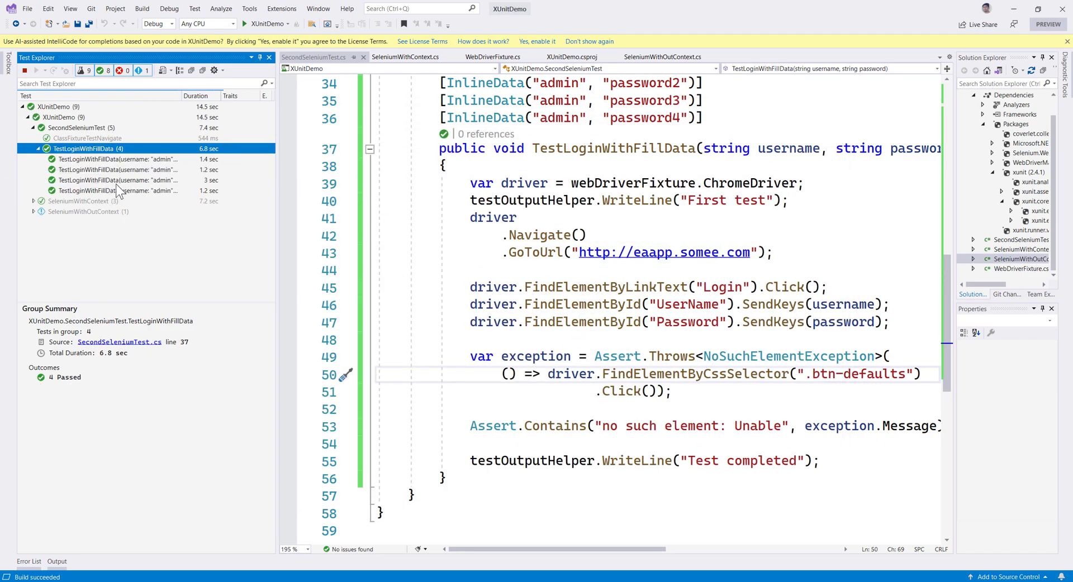
{"action": "left_click", "coordinate": [116, 159]}
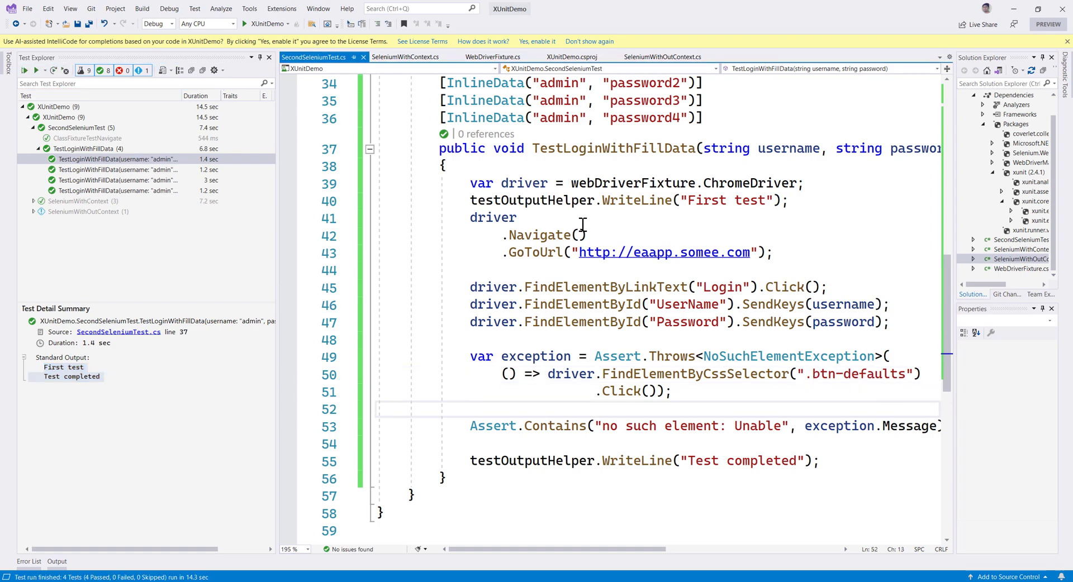
{"action": "mouse_move", "coordinate": [668, 232]}
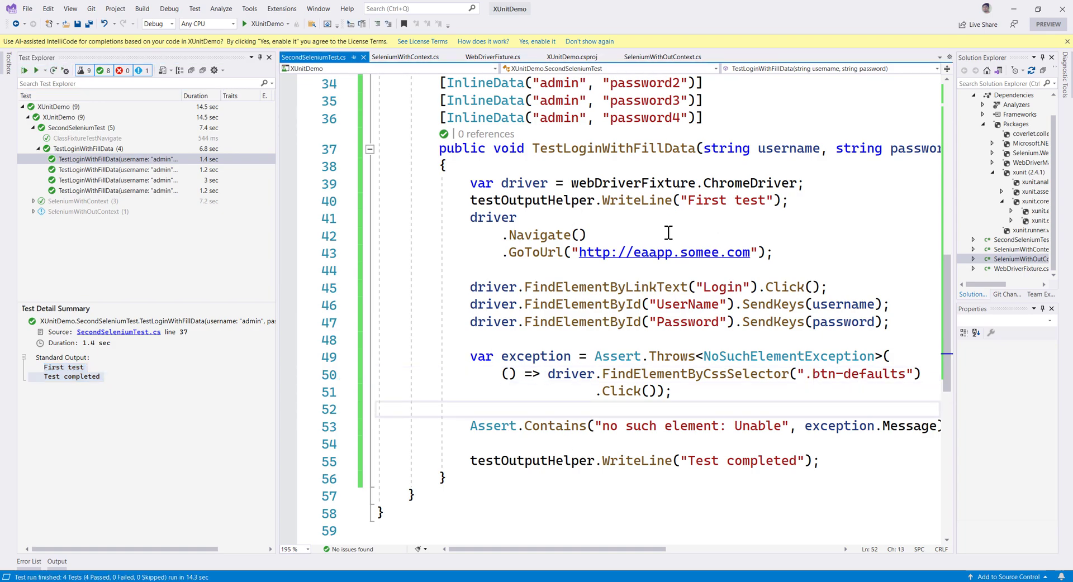